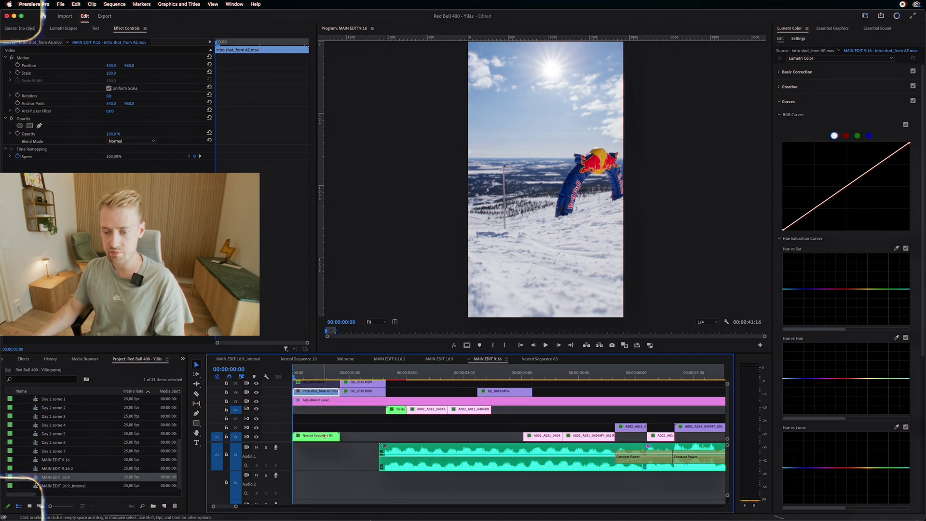
Generative-fill the black top and bottom bands with sky and snow, keeping the clear-sky variation 2/3
key("cmd+s")
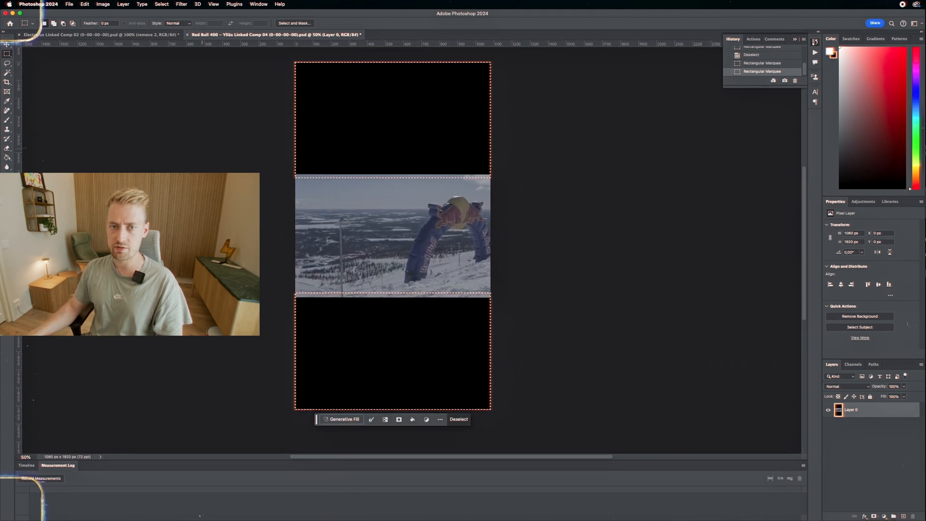
left_click(344, 419)
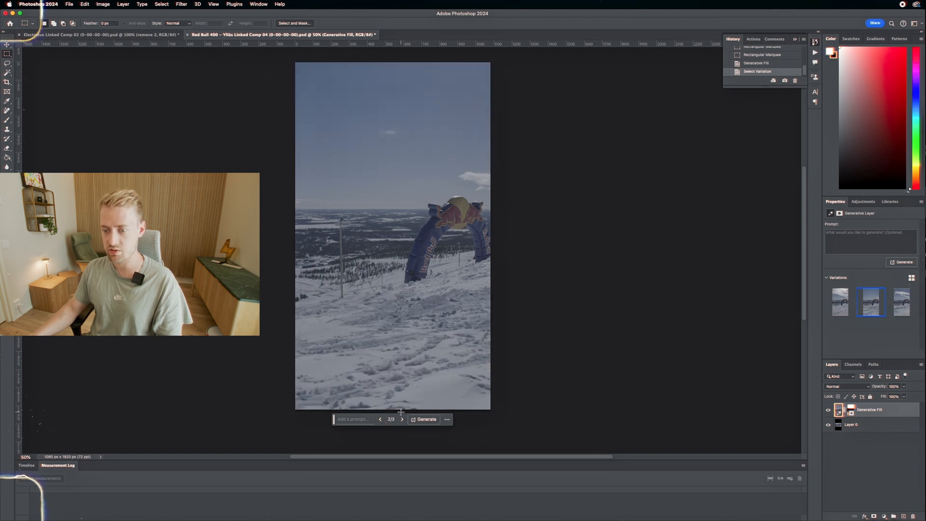
left_click(403, 419)
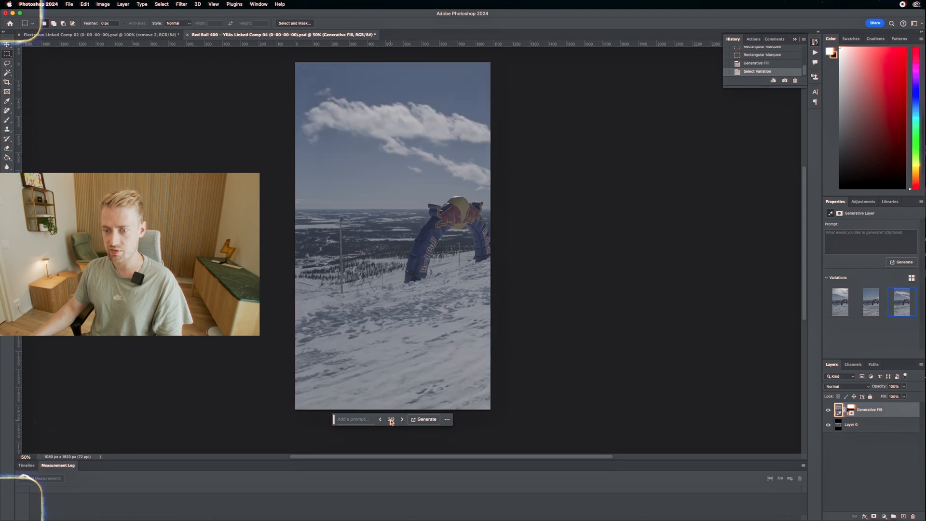
left_click(381, 419)
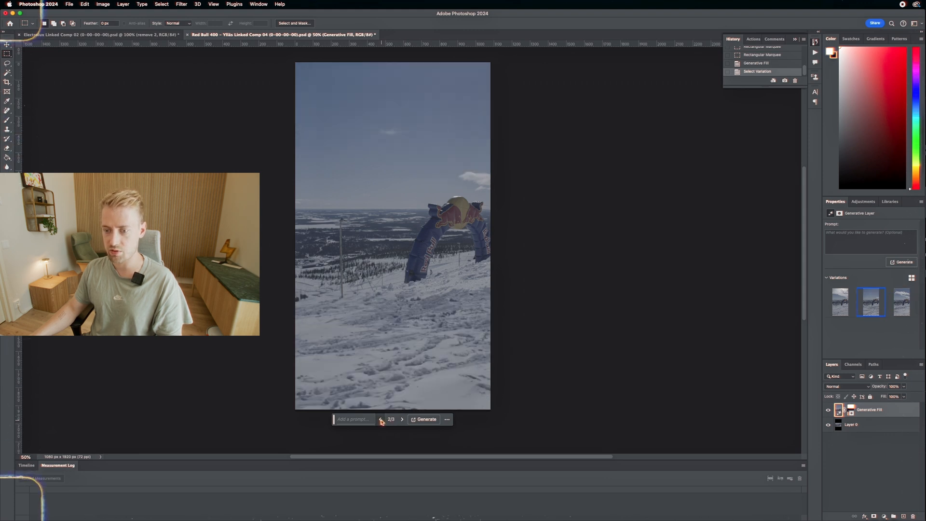